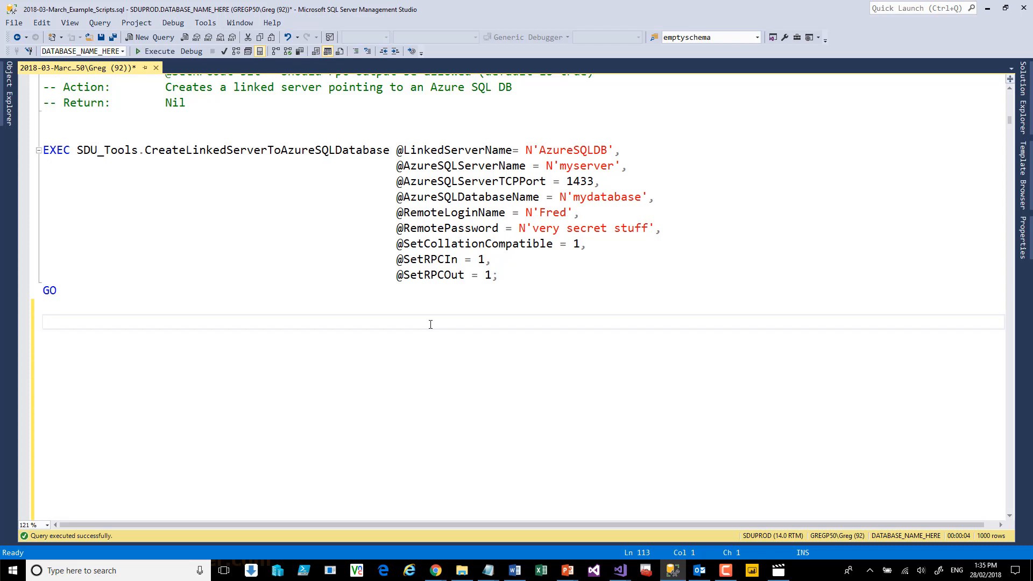
Open Object Explorer and expand Server Objects to reveal the Linked Servers folder
{"action": "left_click", "coordinate": [42, 322]}
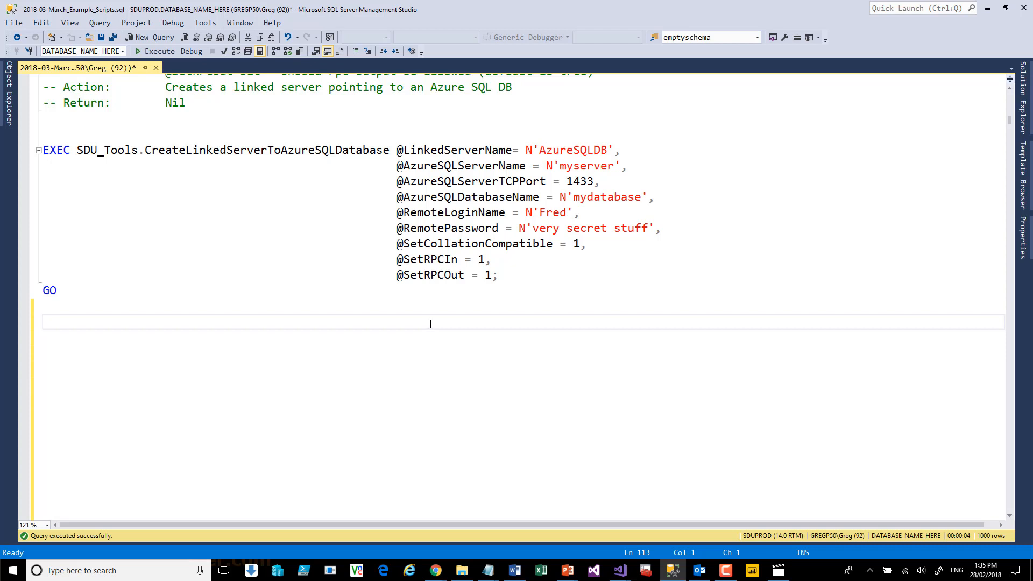
{"action": "mouse_move", "coordinate": [314, 275]}
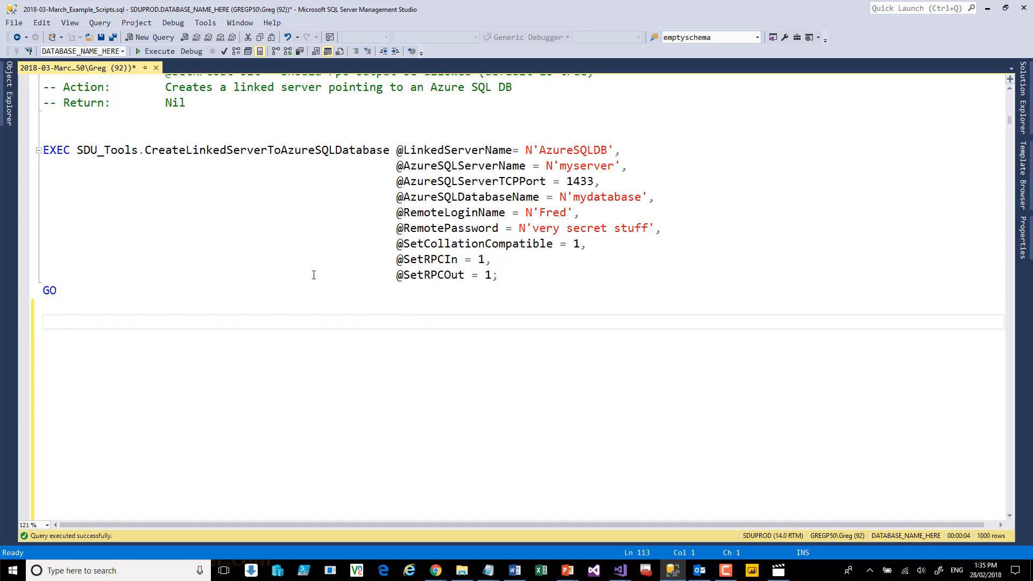
{"action": "mouse_move", "coordinate": [293, 251]}
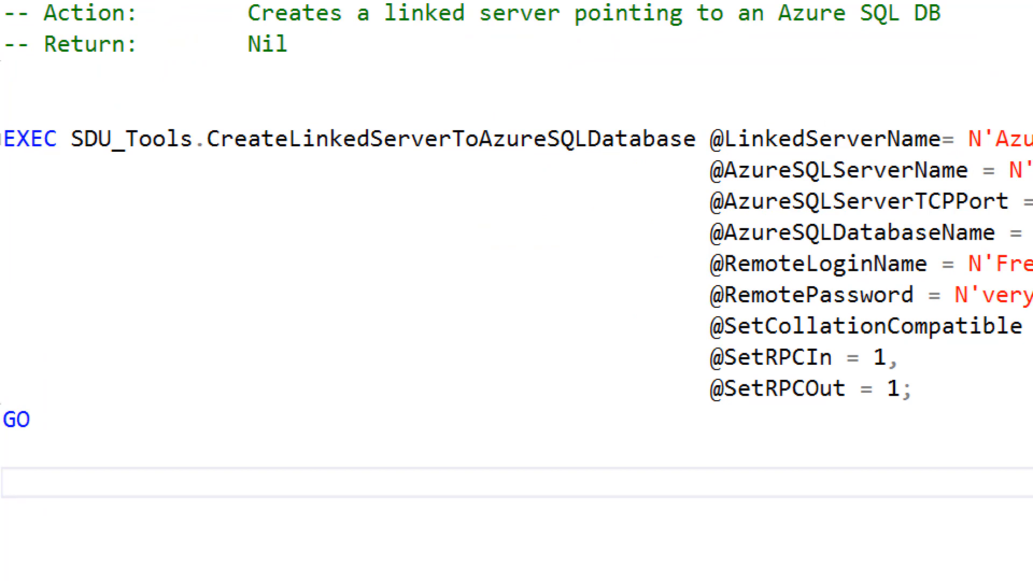
{"action": "scroll", "scroll_direction": "up", "scroll_amount": 3}
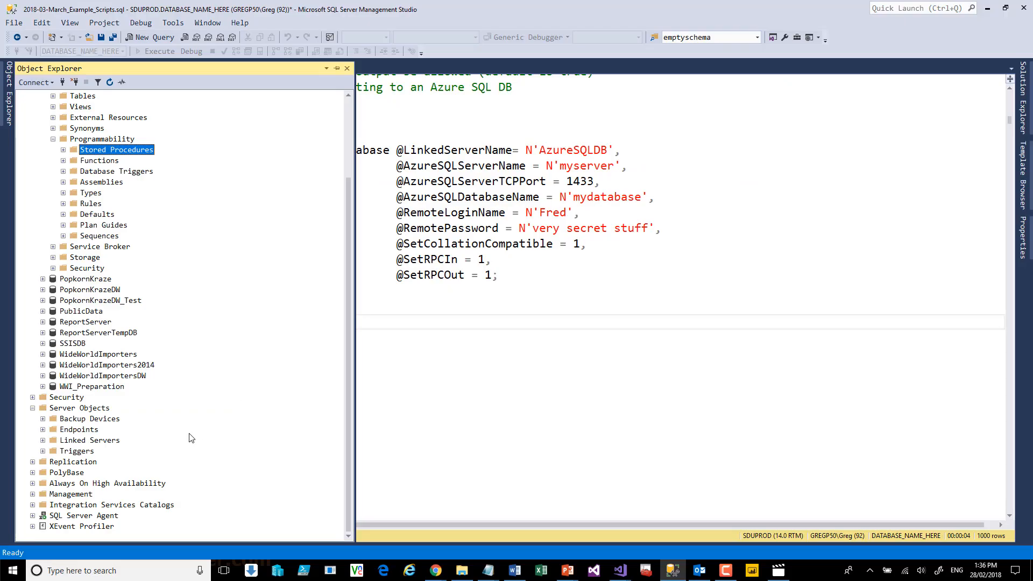
Expand Linked Servers down to AzurePublicData's PublicData catalog tables, such as dbo.Cities and dbo.Students
{"action": "left_click", "coordinate": [42, 439]}
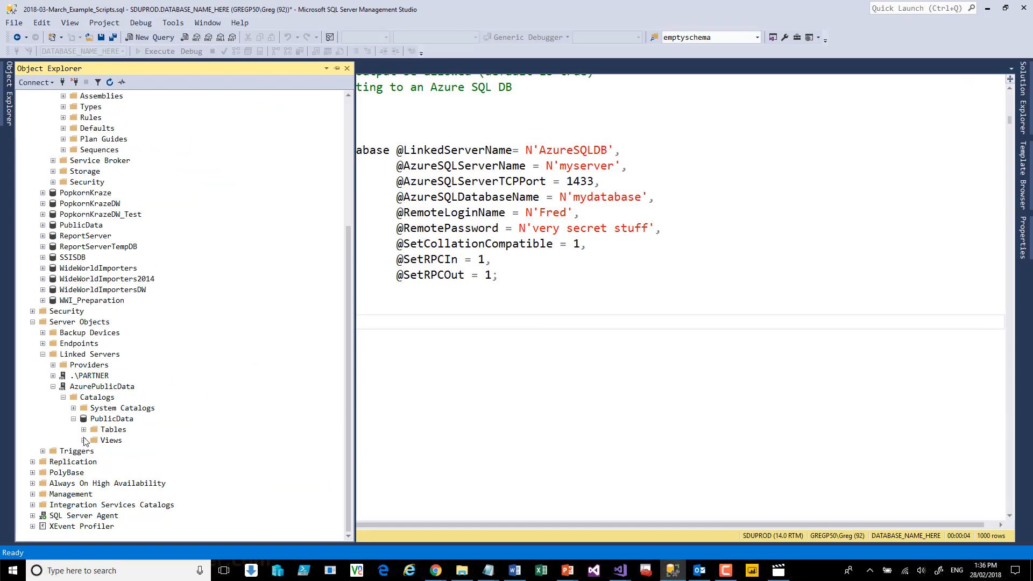
{"action": "left_click", "coordinate": [84, 428]}
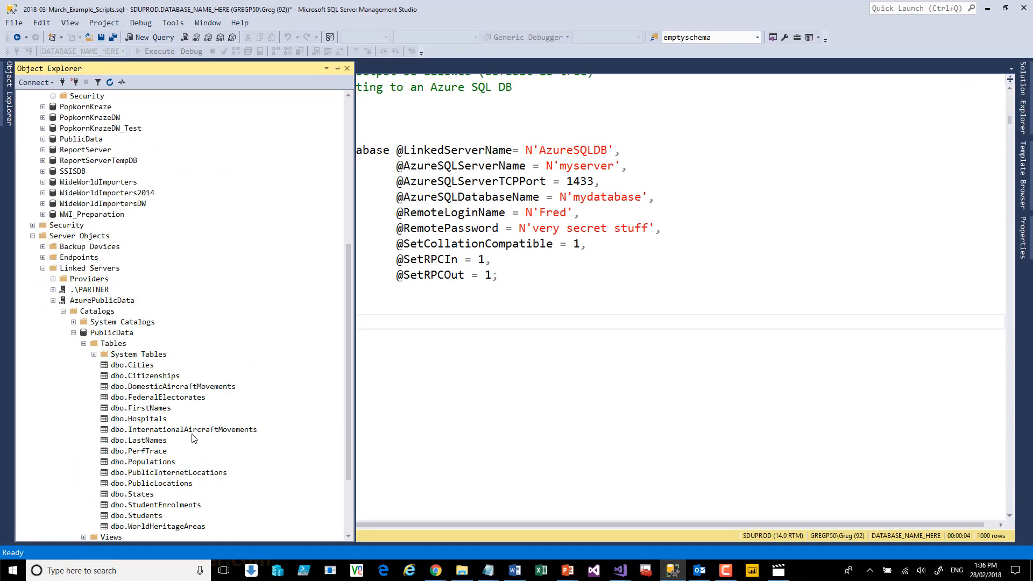
{"action": "mouse_move", "coordinate": [189, 496]}
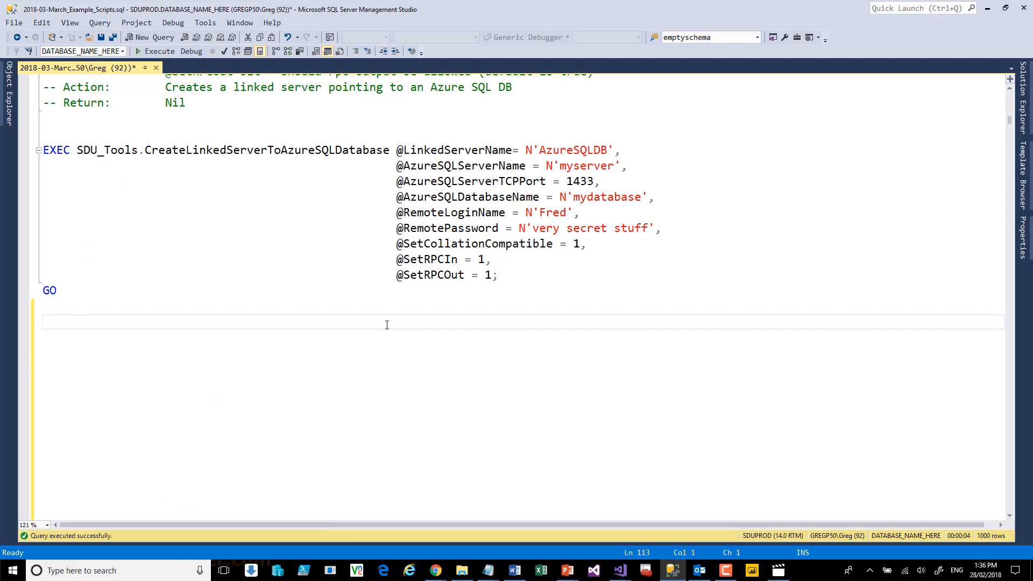
Run SELECT * FROM AzurePublicData.PublicData.dbo.LastNames; to return LastNameID and LastName rows
{"action": "type", "text": "SELECT"}
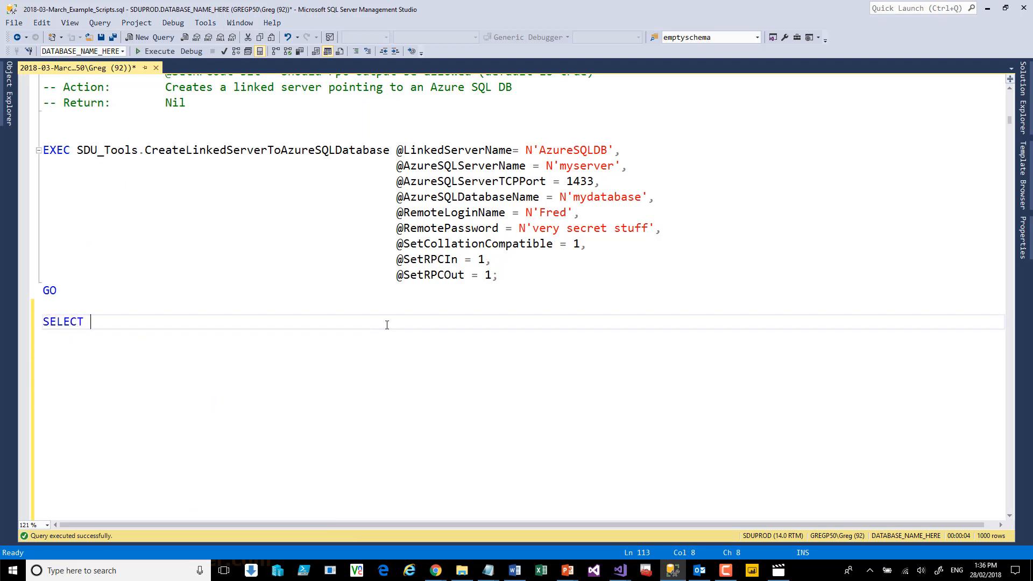
{"action": "type", "text": "* FROM AzurePublicData."}
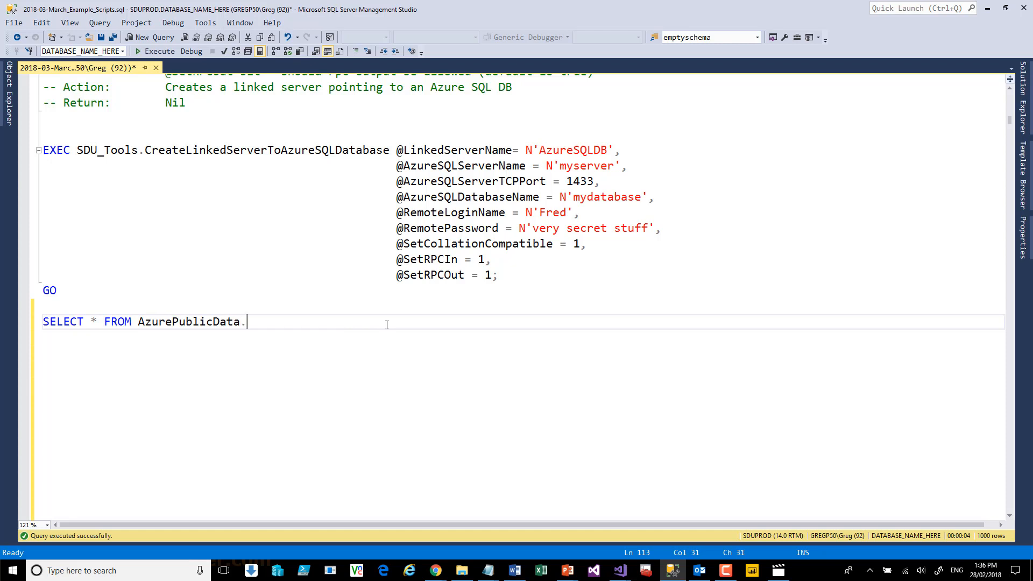
{"action": "mouse_move", "coordinate": [5, 122]}
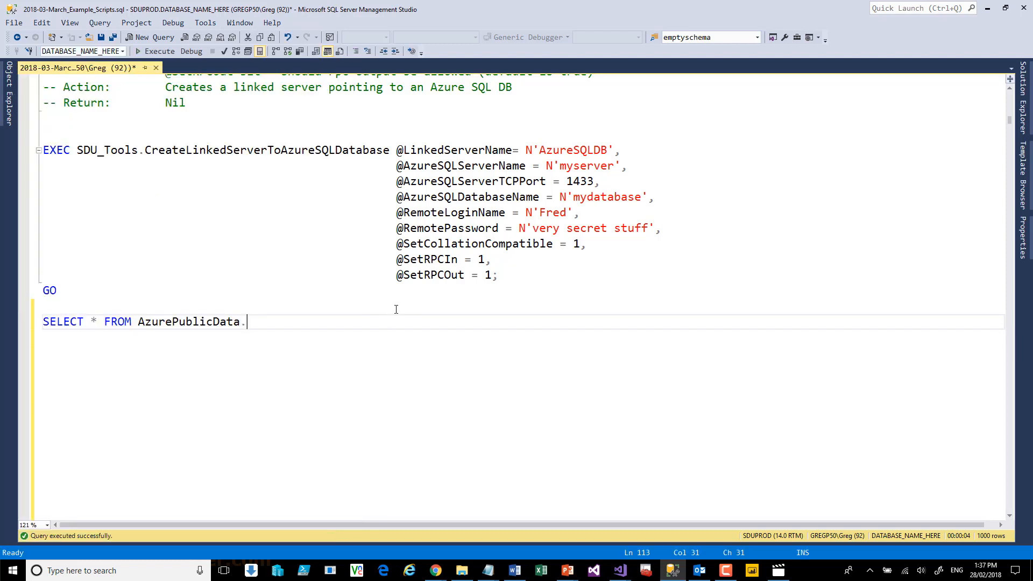
{"action": "type", "text": "PublicData"}
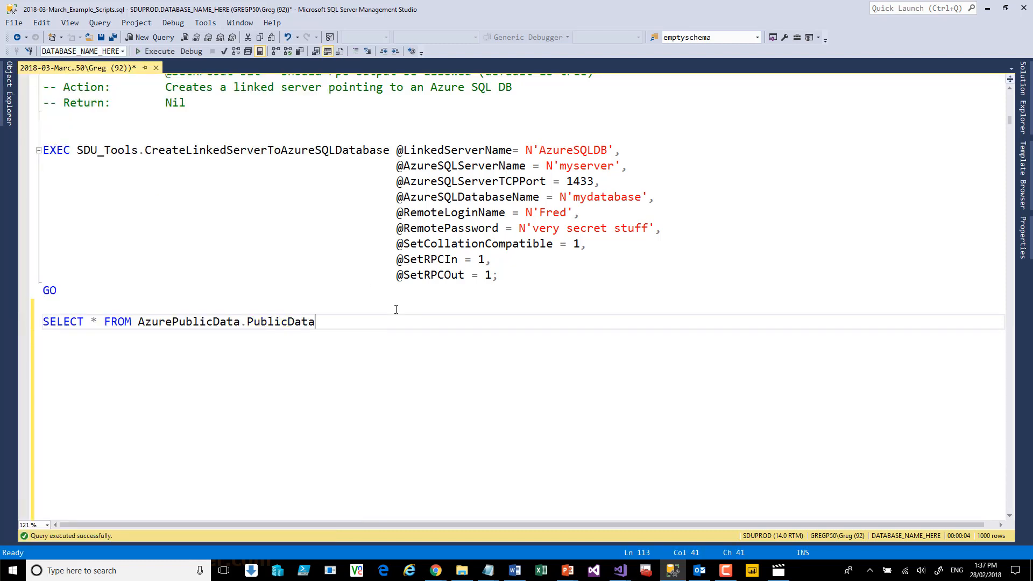
{"action": "type", "text": ".dbo.Las"}
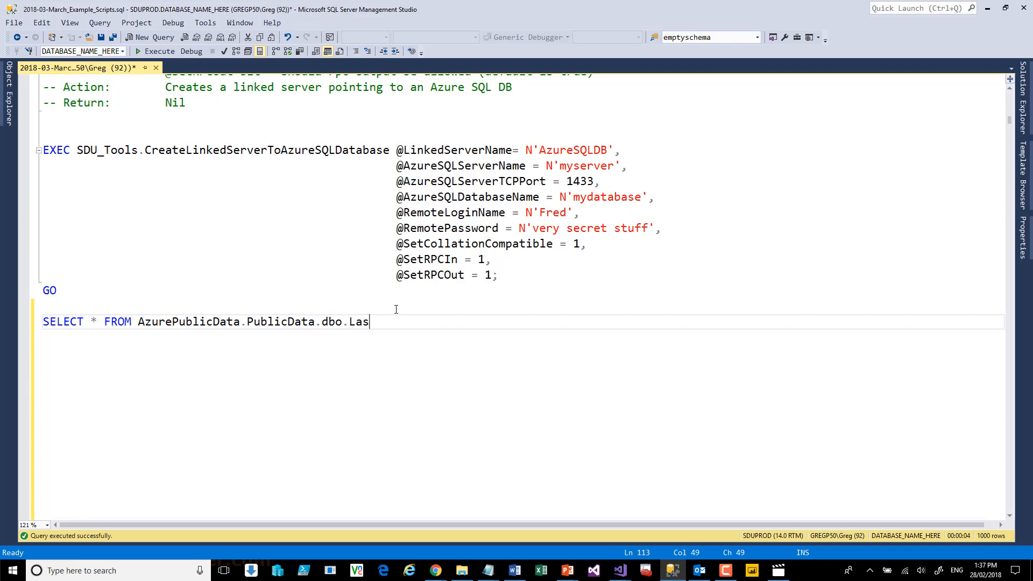
{"action": "type", "text": "tNames;"}
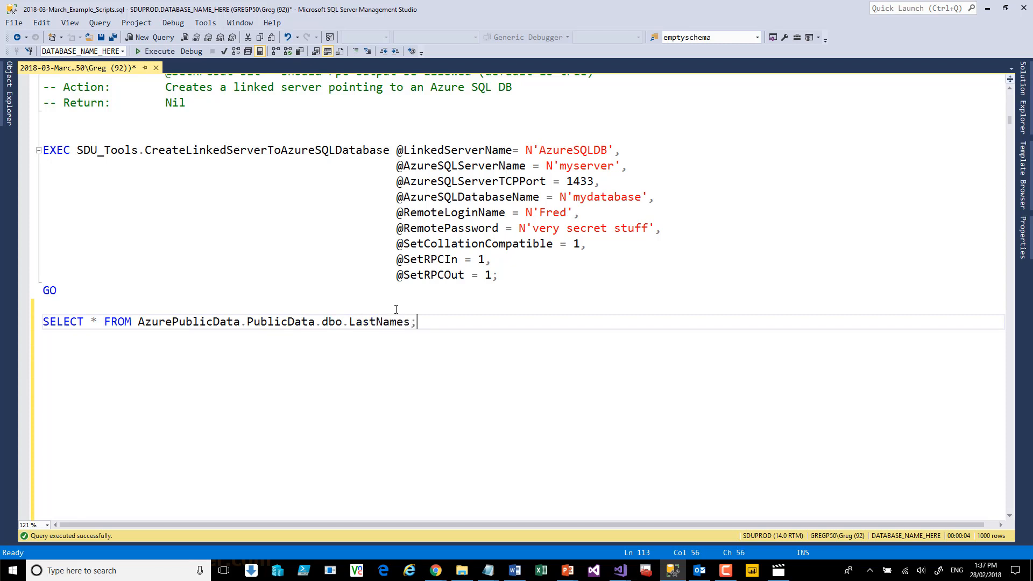
{"action": "left_click", "coordinate": [154, 50]}
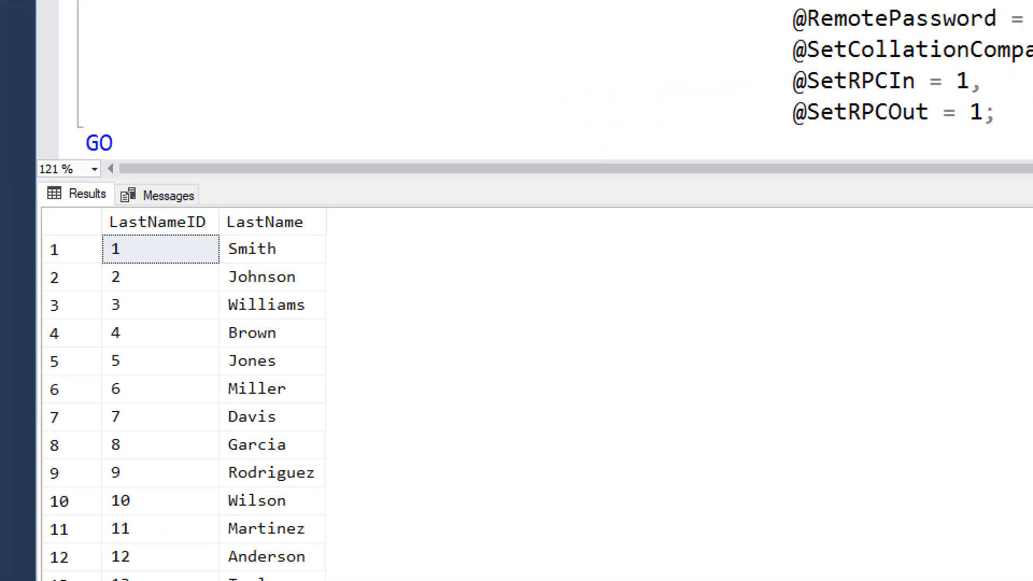
{"action": "mouse_move", "coordinate": [361, 269]}
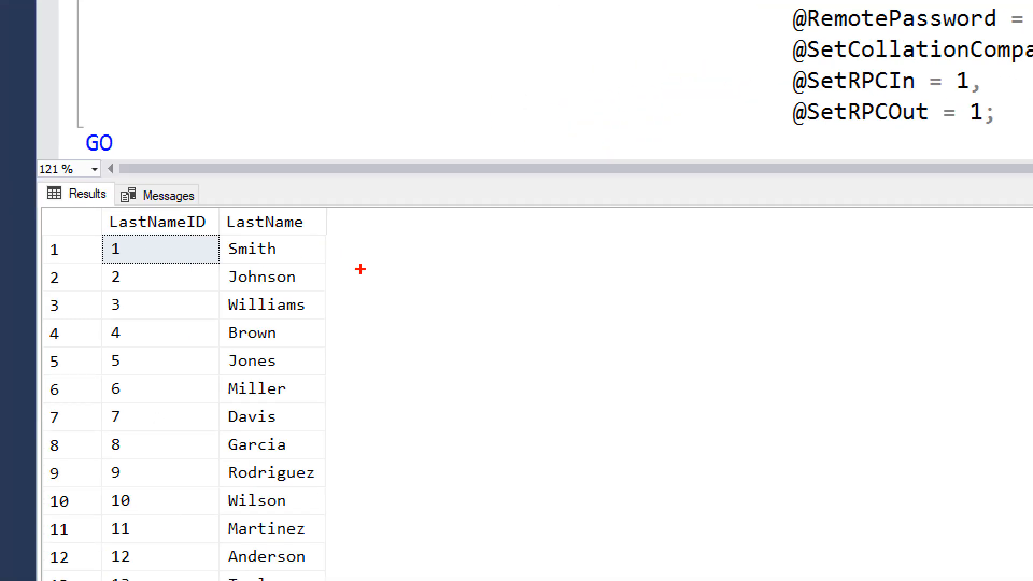